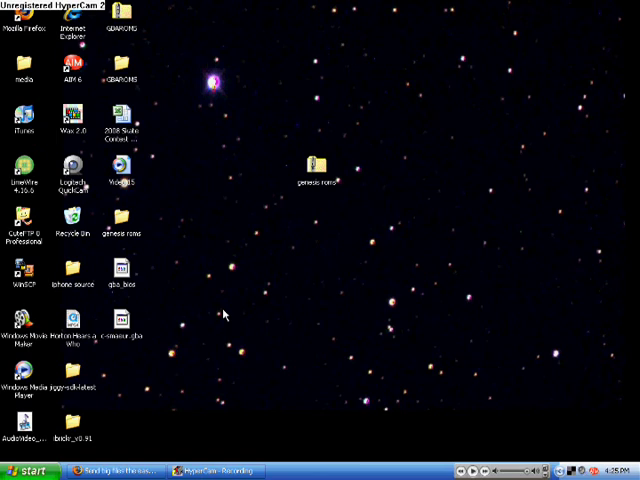
pyautogui.moveTo(224, 324)
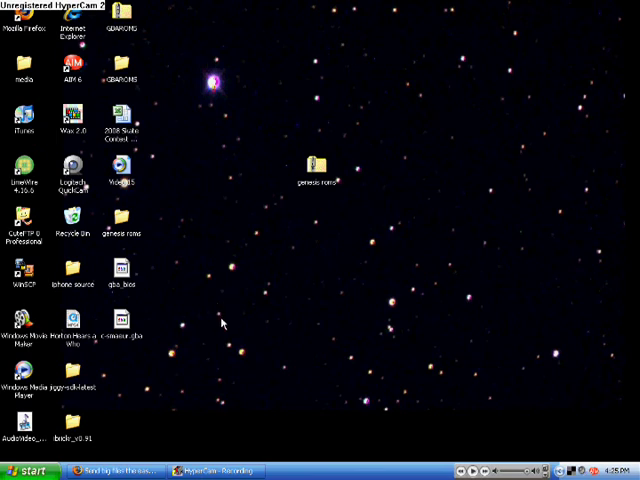
pyautogui.moveTo(144, 88)
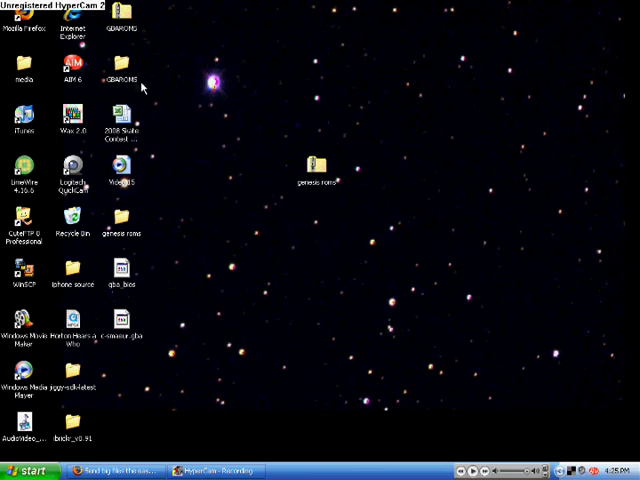
pyautogui.moveTo(378, 204)
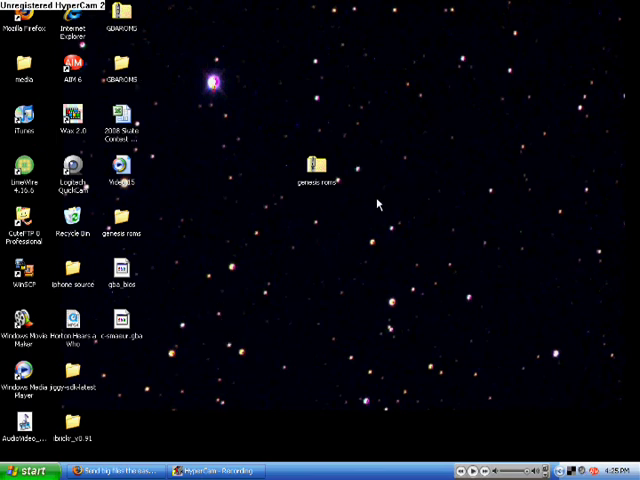
pyautogui.moveTo(384, 200)
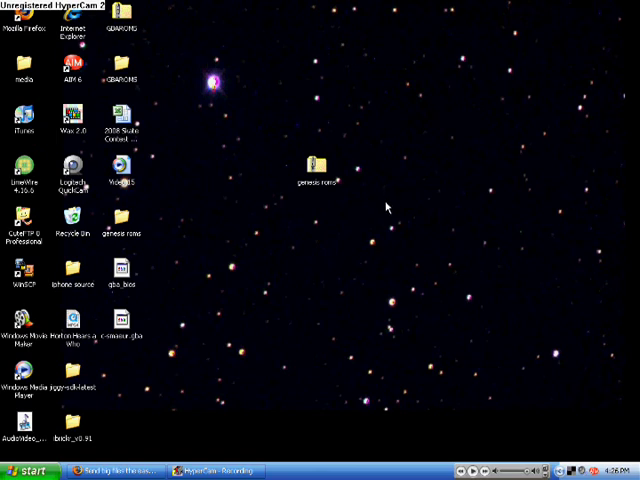
pyautogui.moveTo(340, 170)
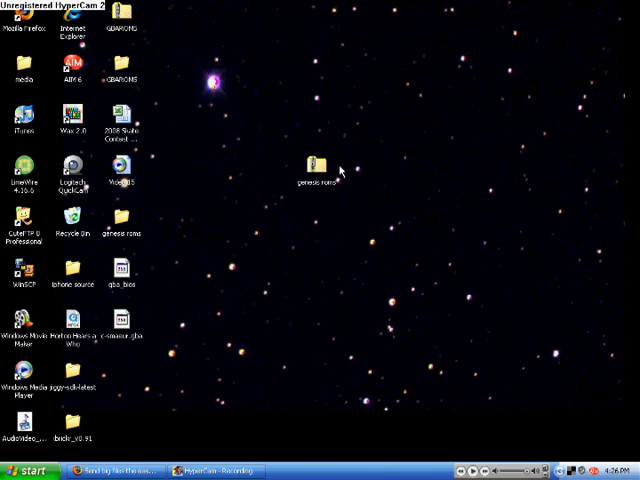
# Inspect the genesis roms archive, then open the genesis roms folder listing the game files
pyautogui.click(316, 166)
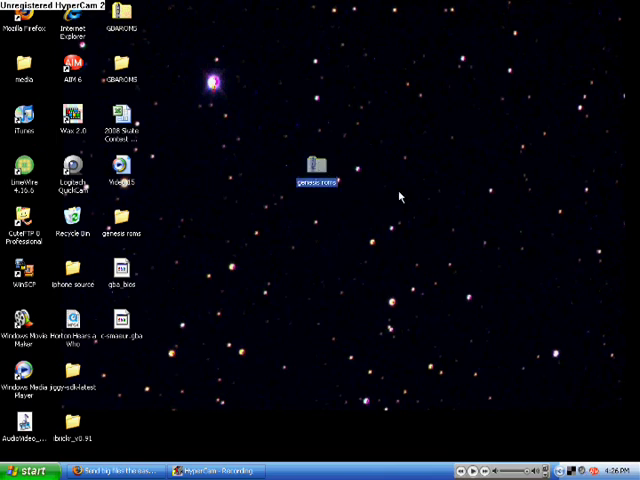
pyautogui.rightClick(318, 164)
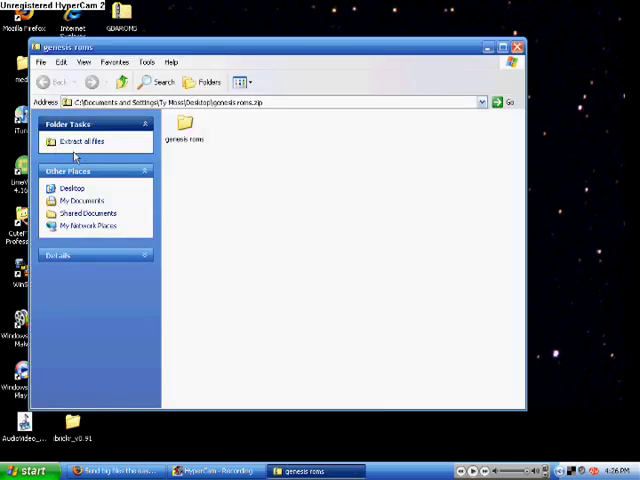
pyautogui.click(516, 48)
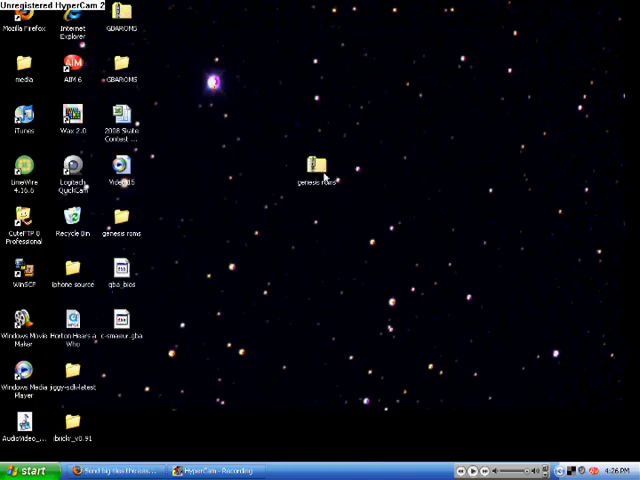
pyautogui.doubleClick(314, 168)
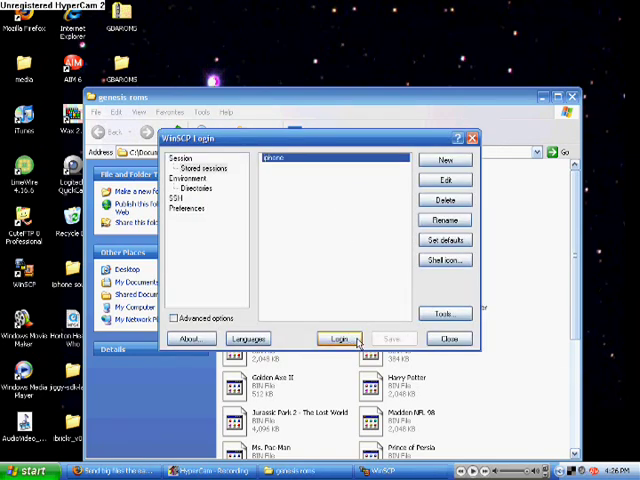
# Log in to the stored iPhone session and move the remote panel up to the root directory /
pyautogui.click(340, 338)
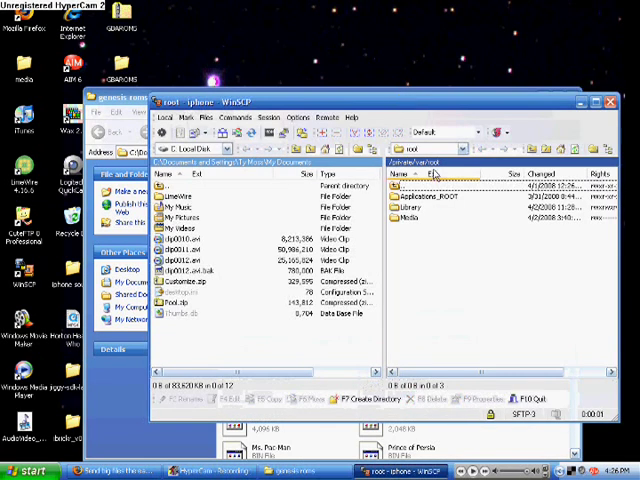
pyautogui.click(430, 184)
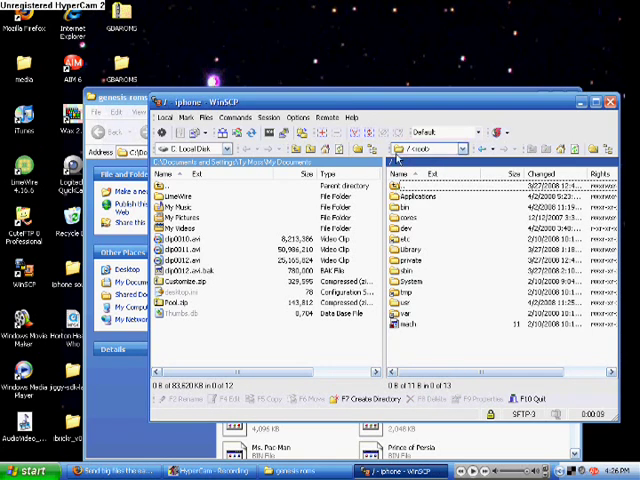
pyautogui.moveTo(412, 326)
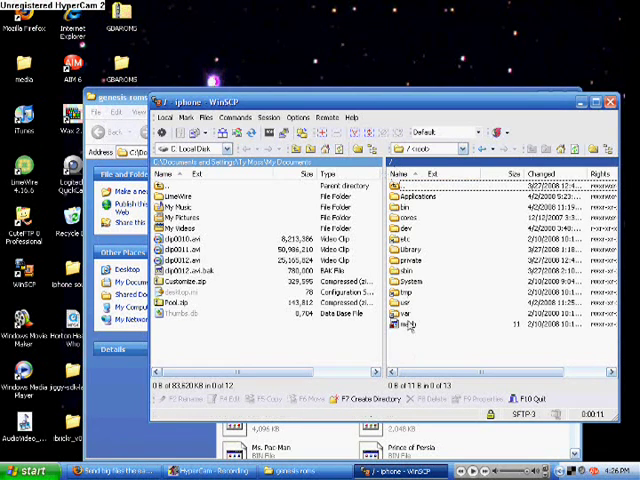
# Navigate the remote panel through var and mobile into /var/mobile/Media
pyautogui.doubleClick(404, 312)
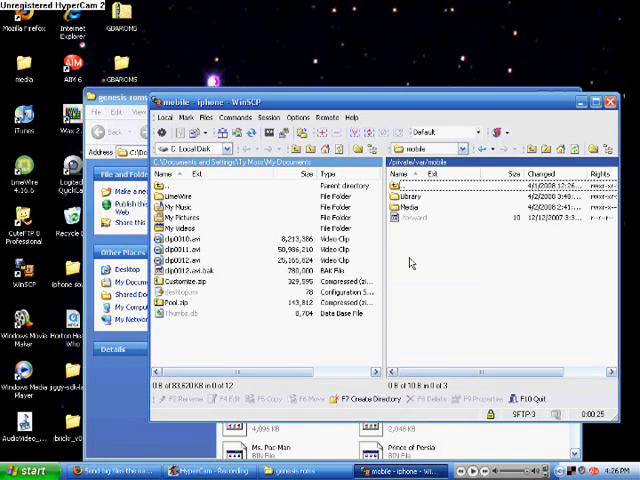
pyautogui.doubleClick(404, 196)
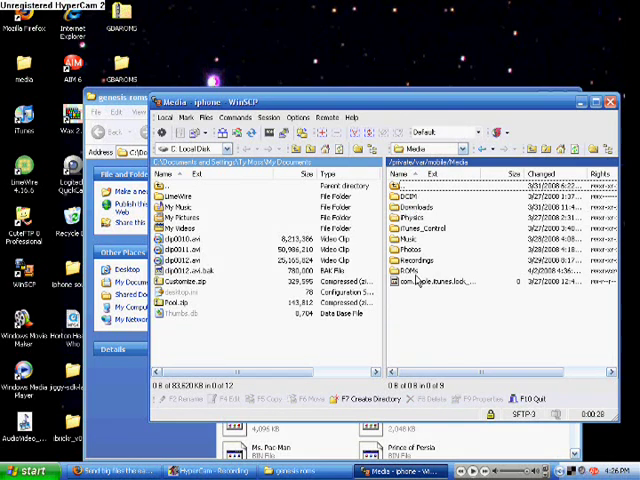
pyautogui.moveTo(416, 278)
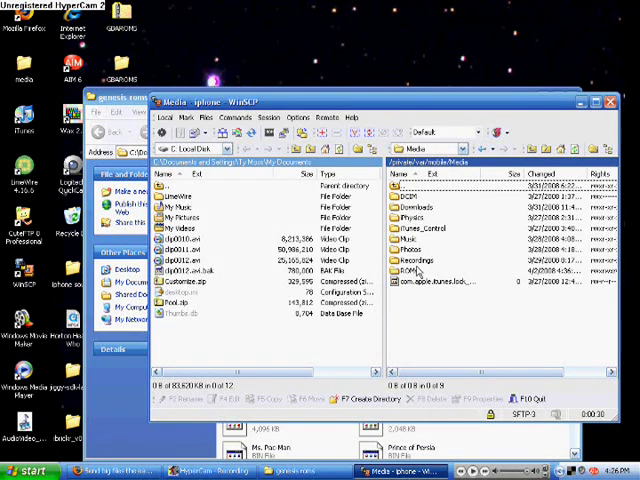
pyautogui.moveTo(428, 290)
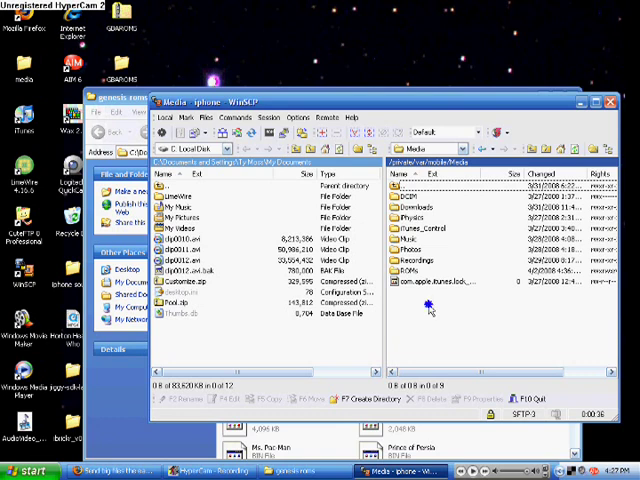
# Create a new remote directory named ROMs inside /var/mobile/Media
pyautogui.rightClick(430, 310)
pyautogui.write('R')
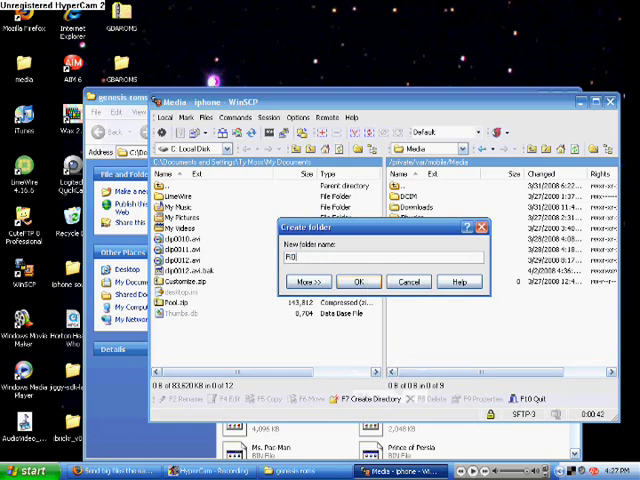
pyautogui.write('OMs')
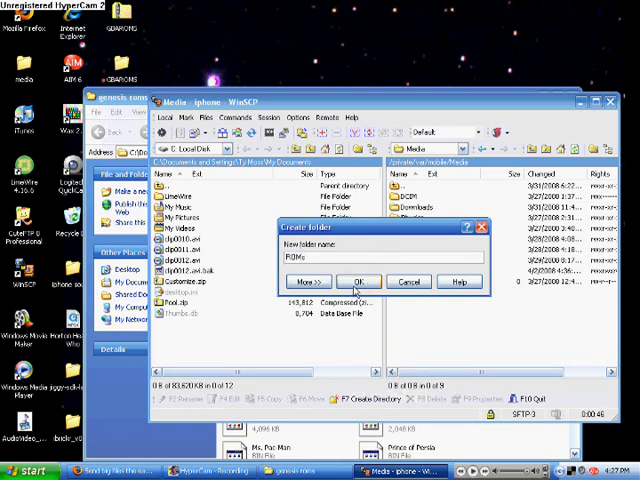
pyautogui.click(360, 280)
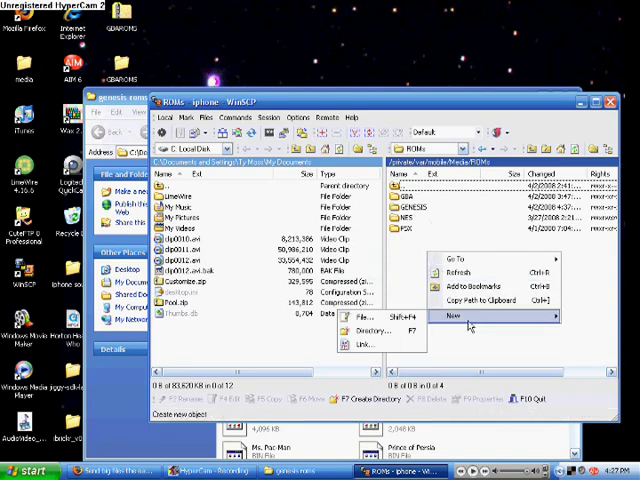
# Create a new remote directory named GENESIS inside the ROMs folder
pyautogui.click(372, 332)
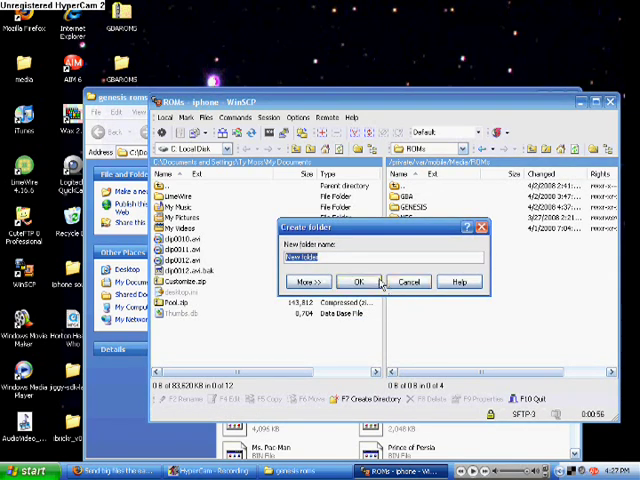
pyautogui.write('GENI')
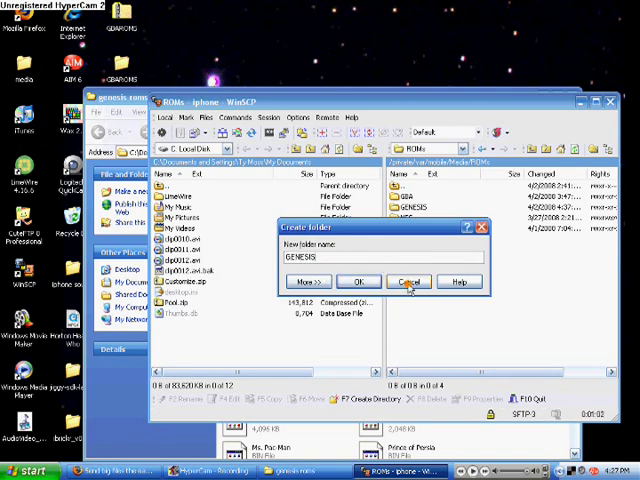
pyautogui.click(358, 280)
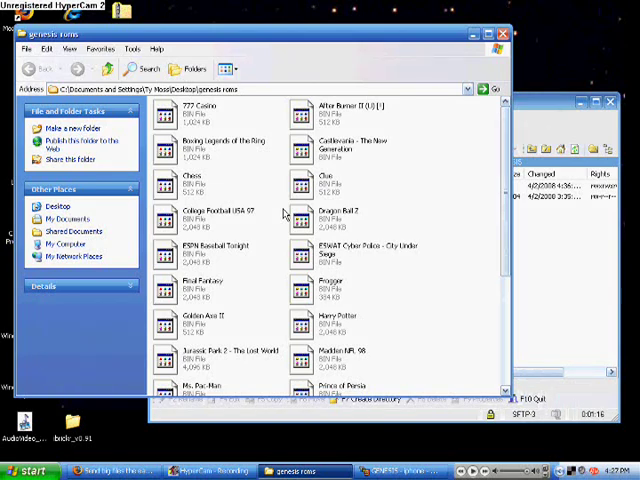
pyautogui.scroll(-3)
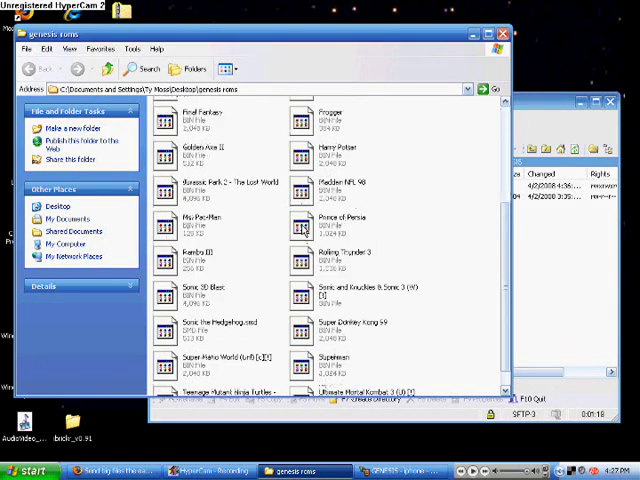
pyautogui.scroll(-3)
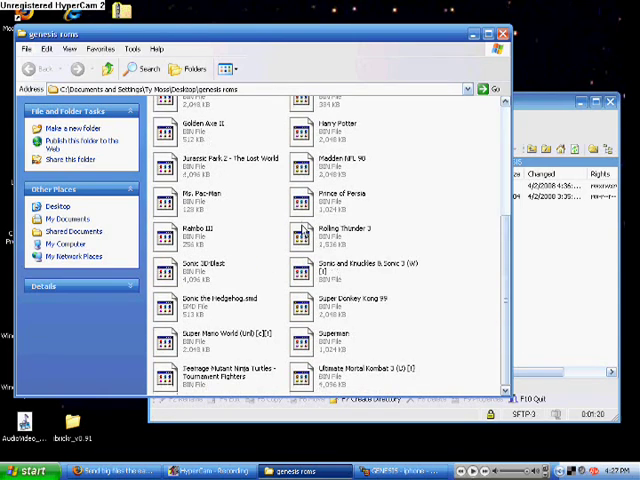
pyautogui.scroll(3)
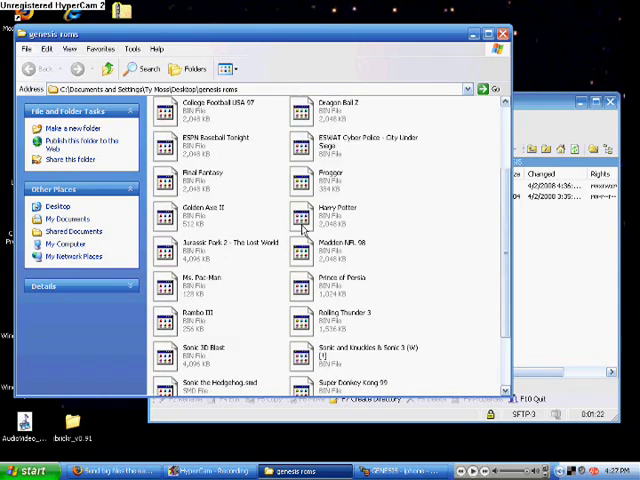
pyautogui.scroll(3)
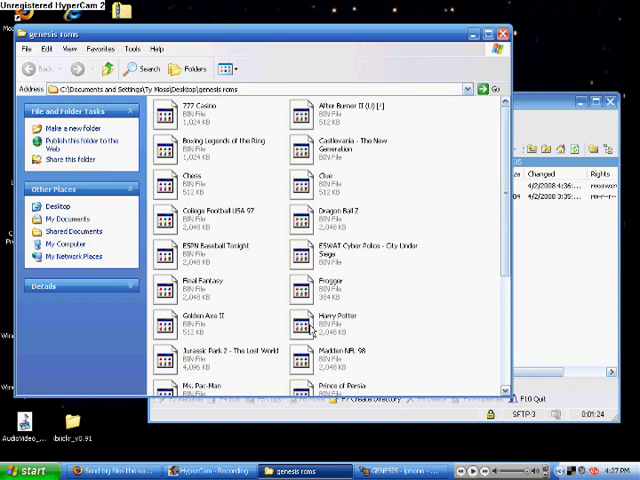
# Send the Genesis ROM files and confirm the copy into /var/mobile/Media/ROMs/GENESIS
pyautogui.click(330, 322)
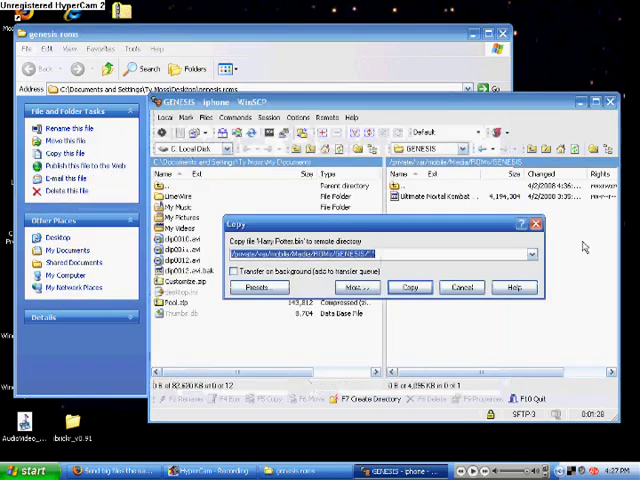
pyautogui.click(408, 288)
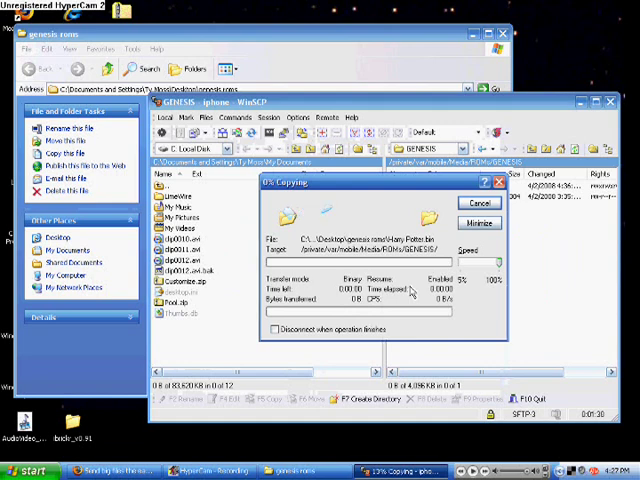